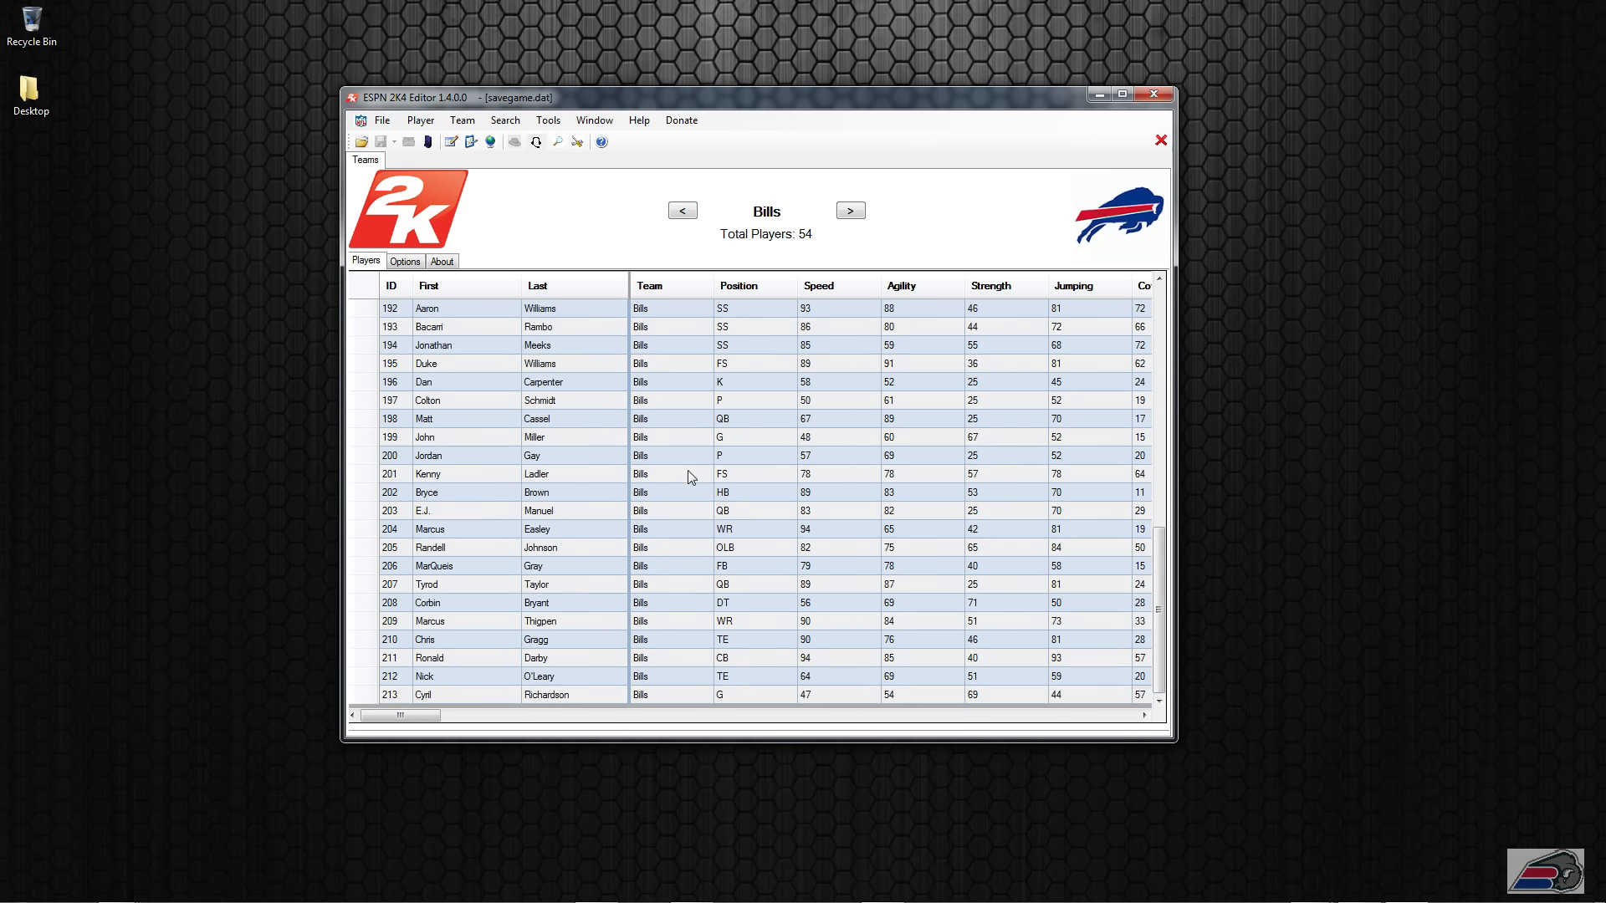
Sort the Bills roster by position, select E.J. Manuel's row, and scroll down
left_click(739, 285)
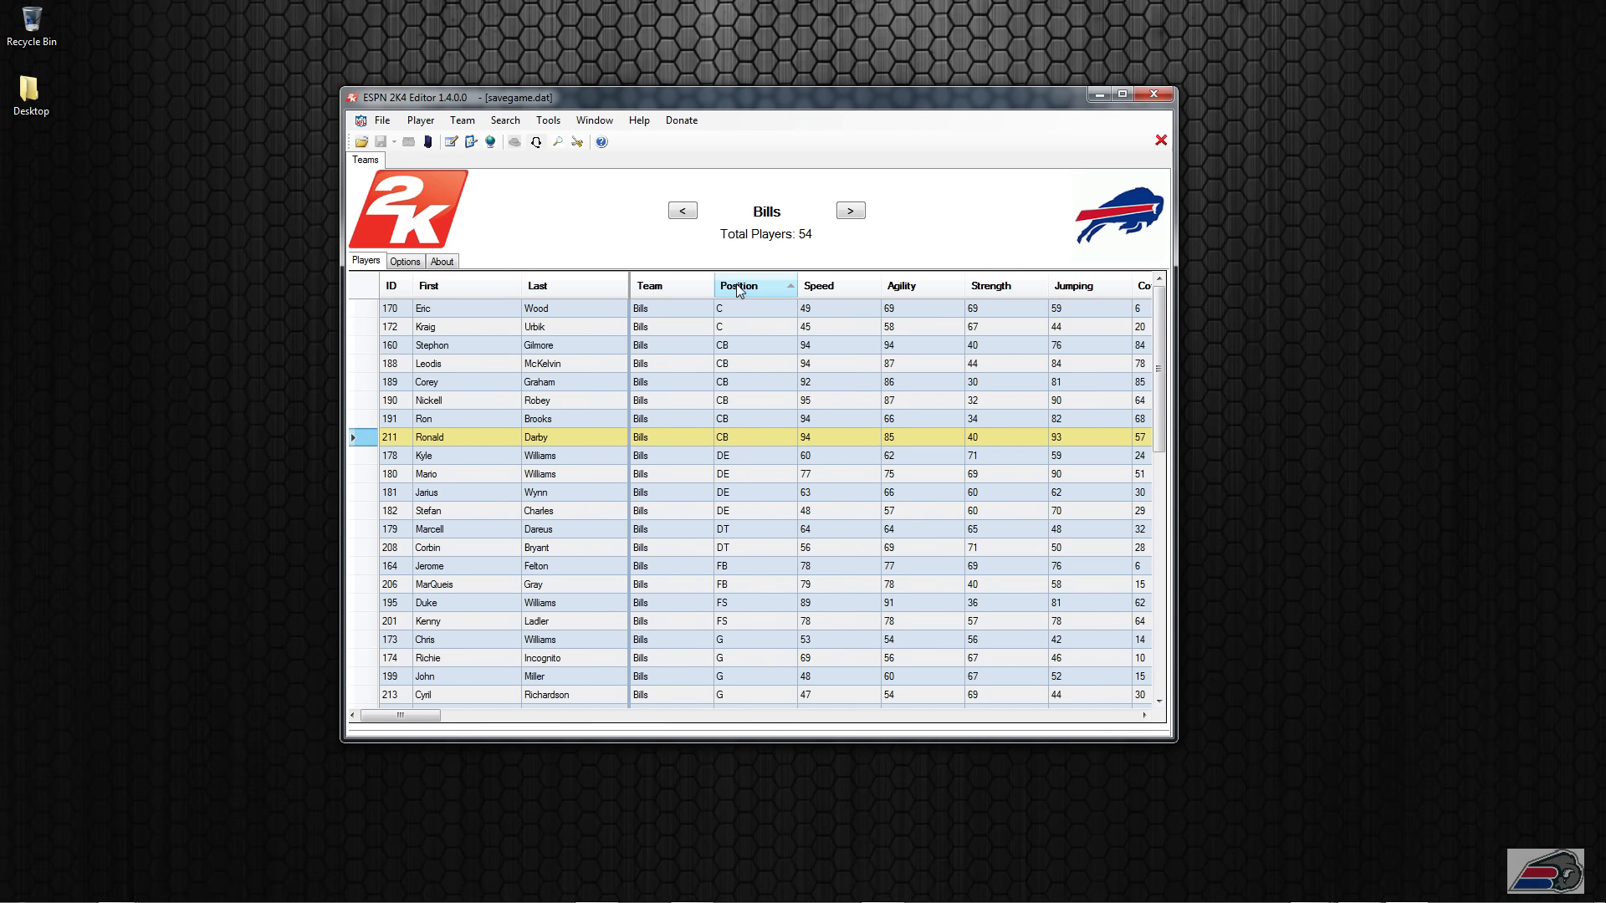
left_click(738, 286)
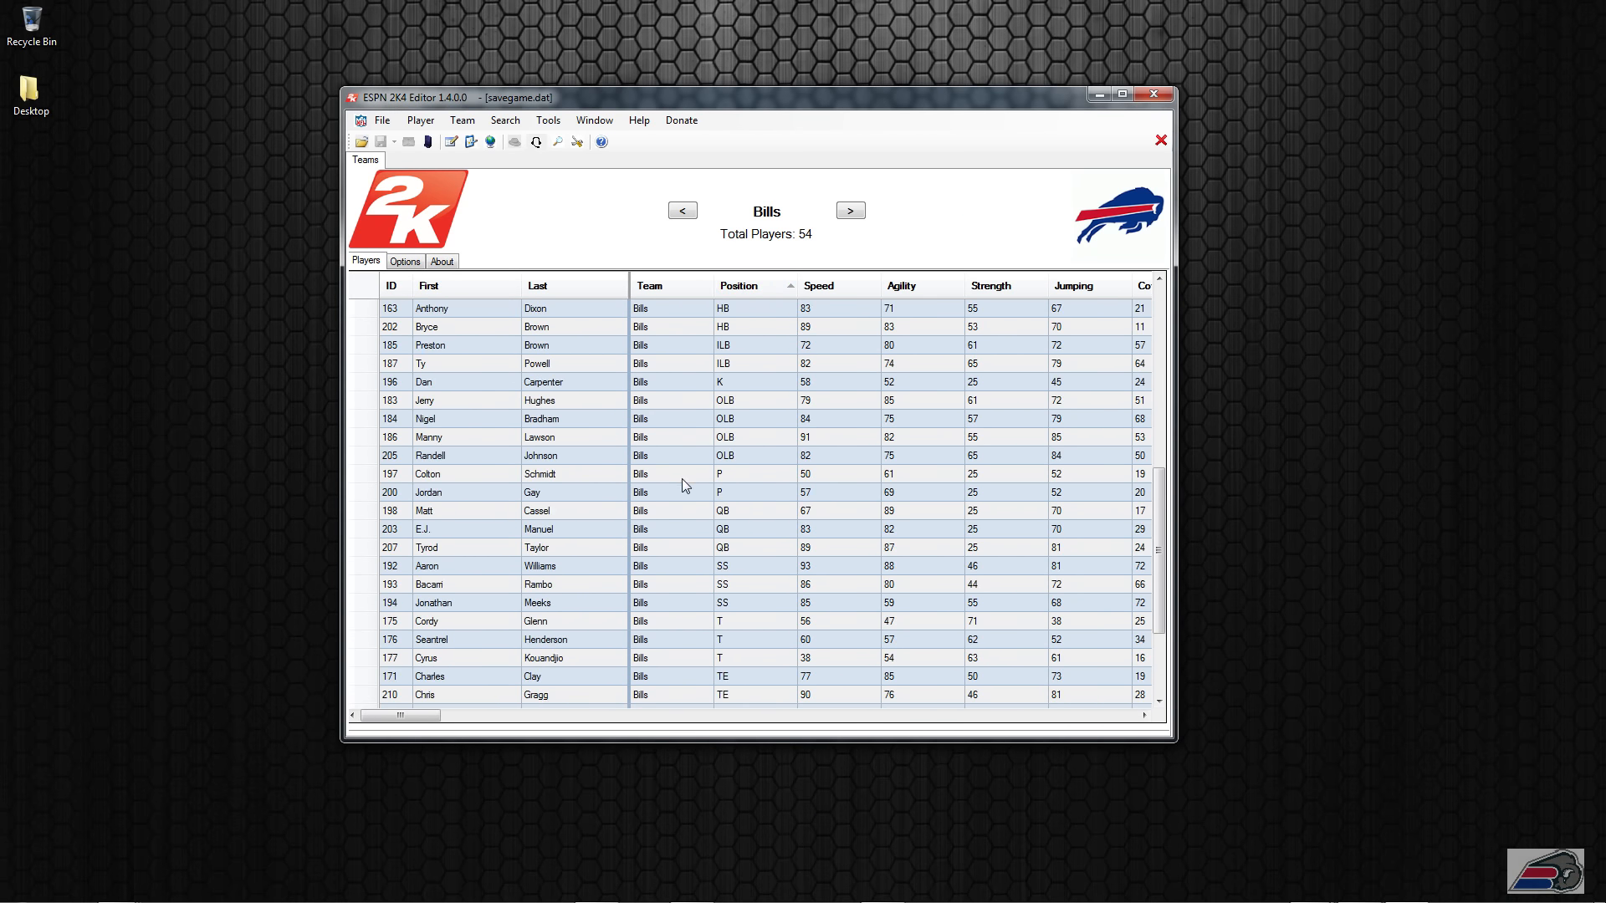
left_click(538, 529)
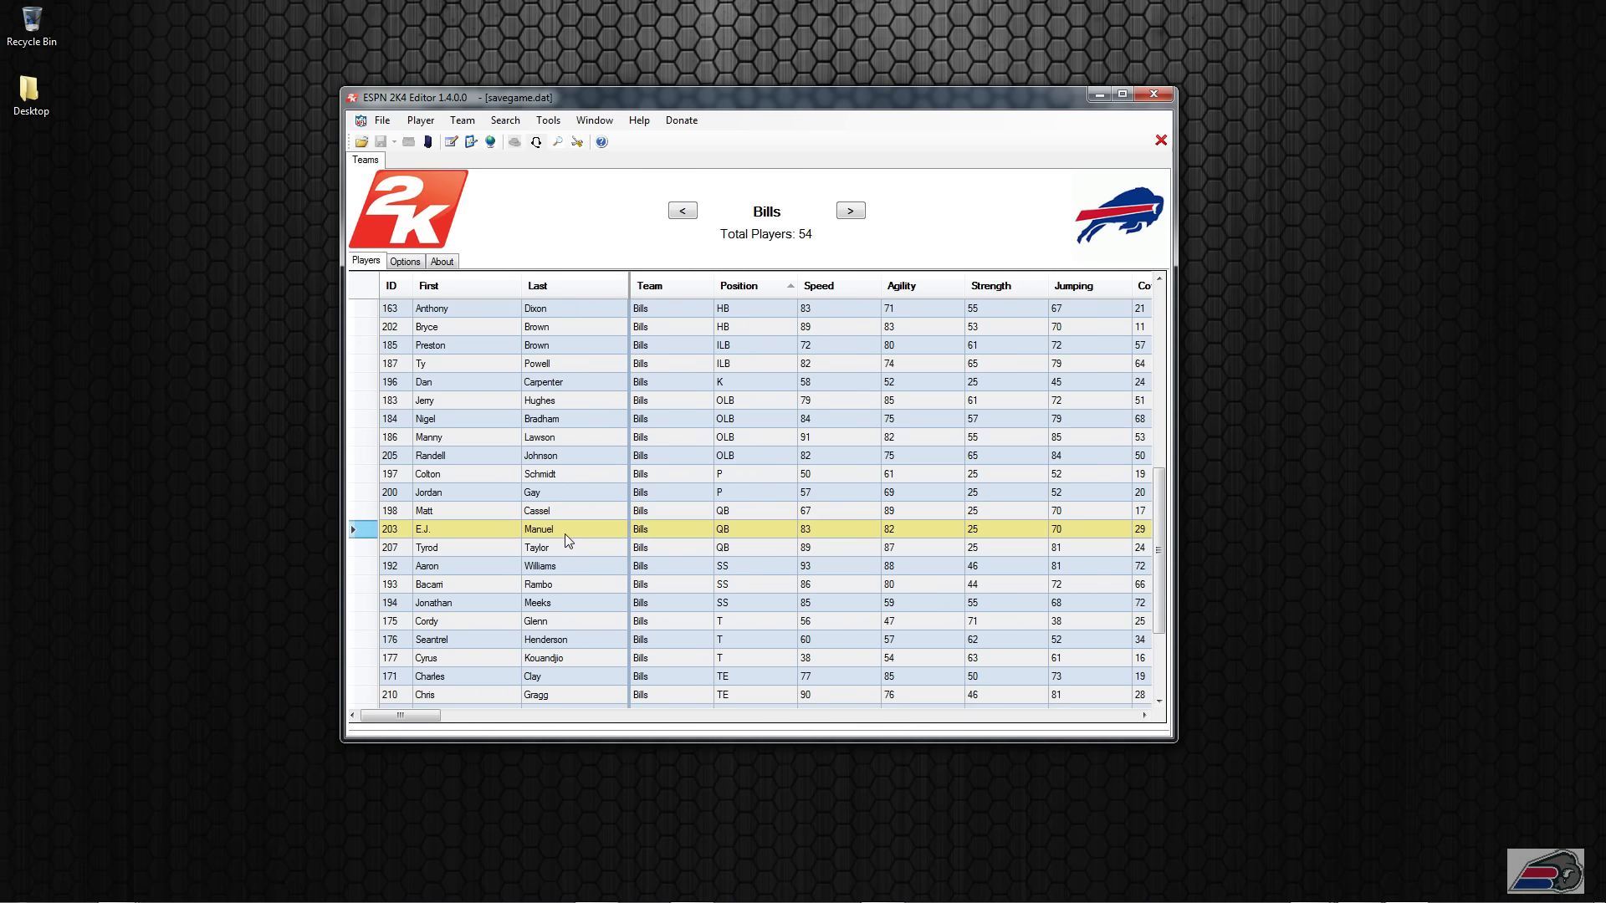
scroll("down", 3)
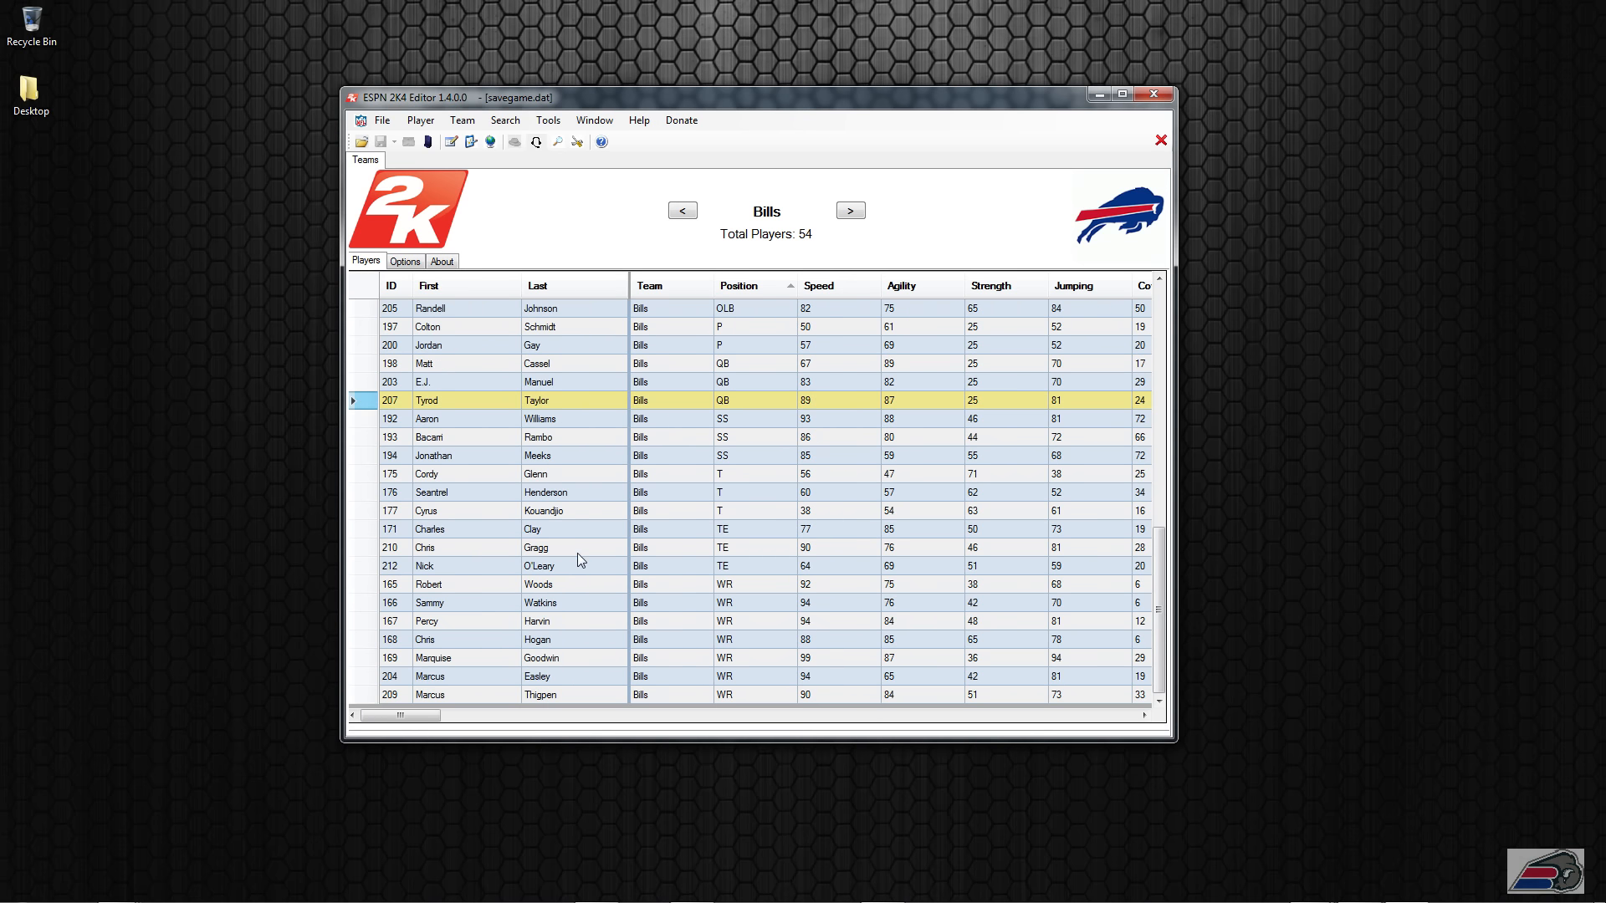
mouse_move(569, 699)
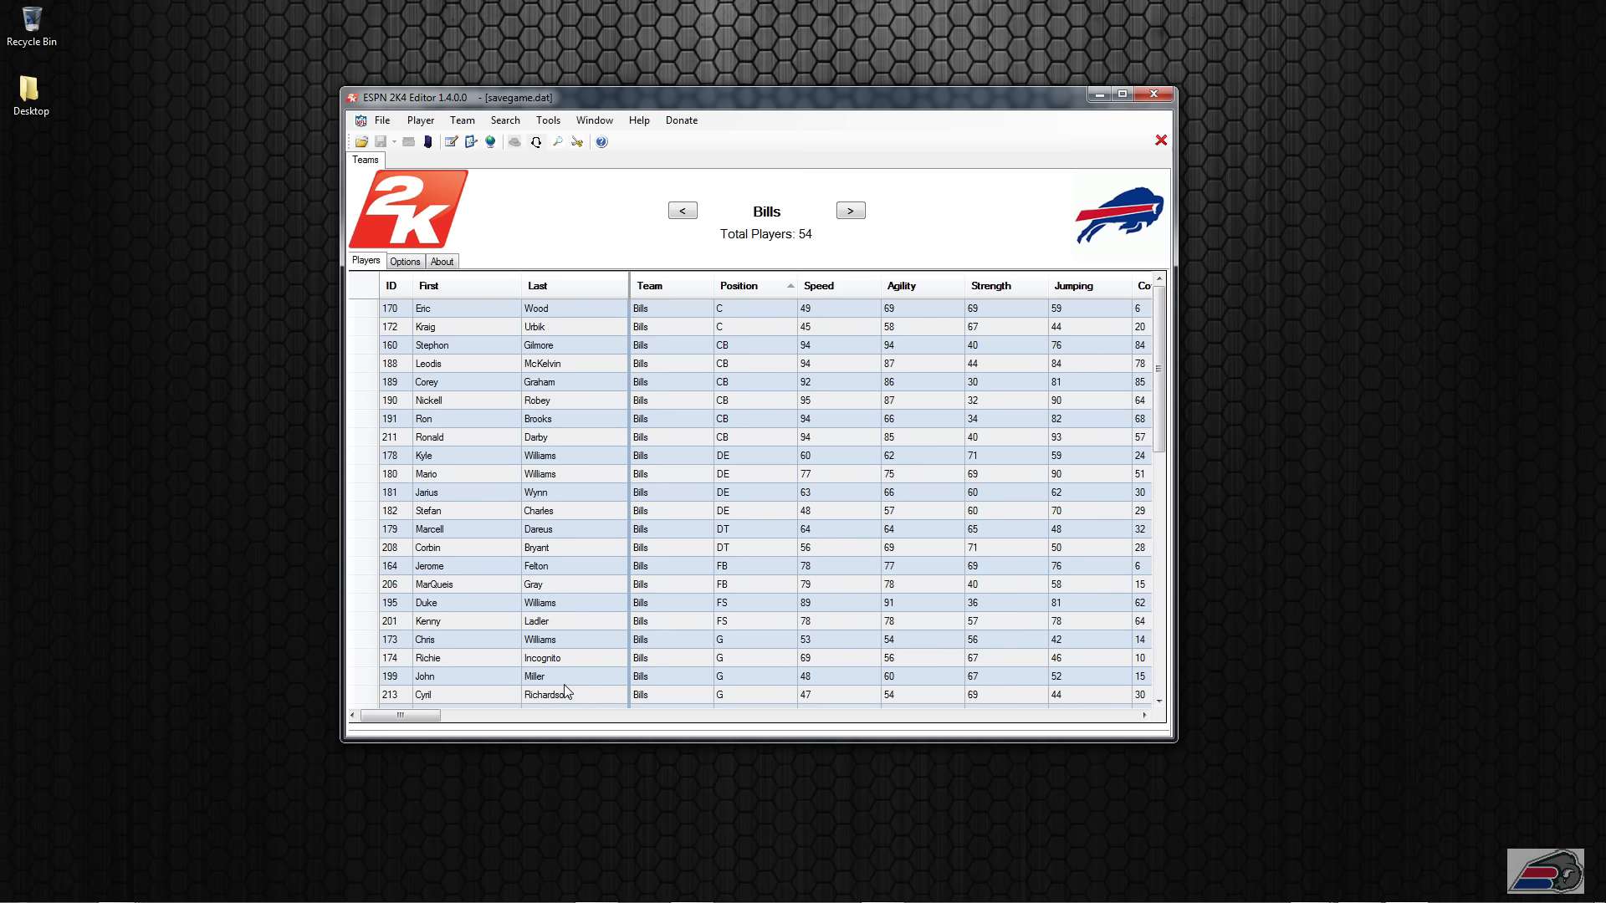
mouse_move(657, 482)
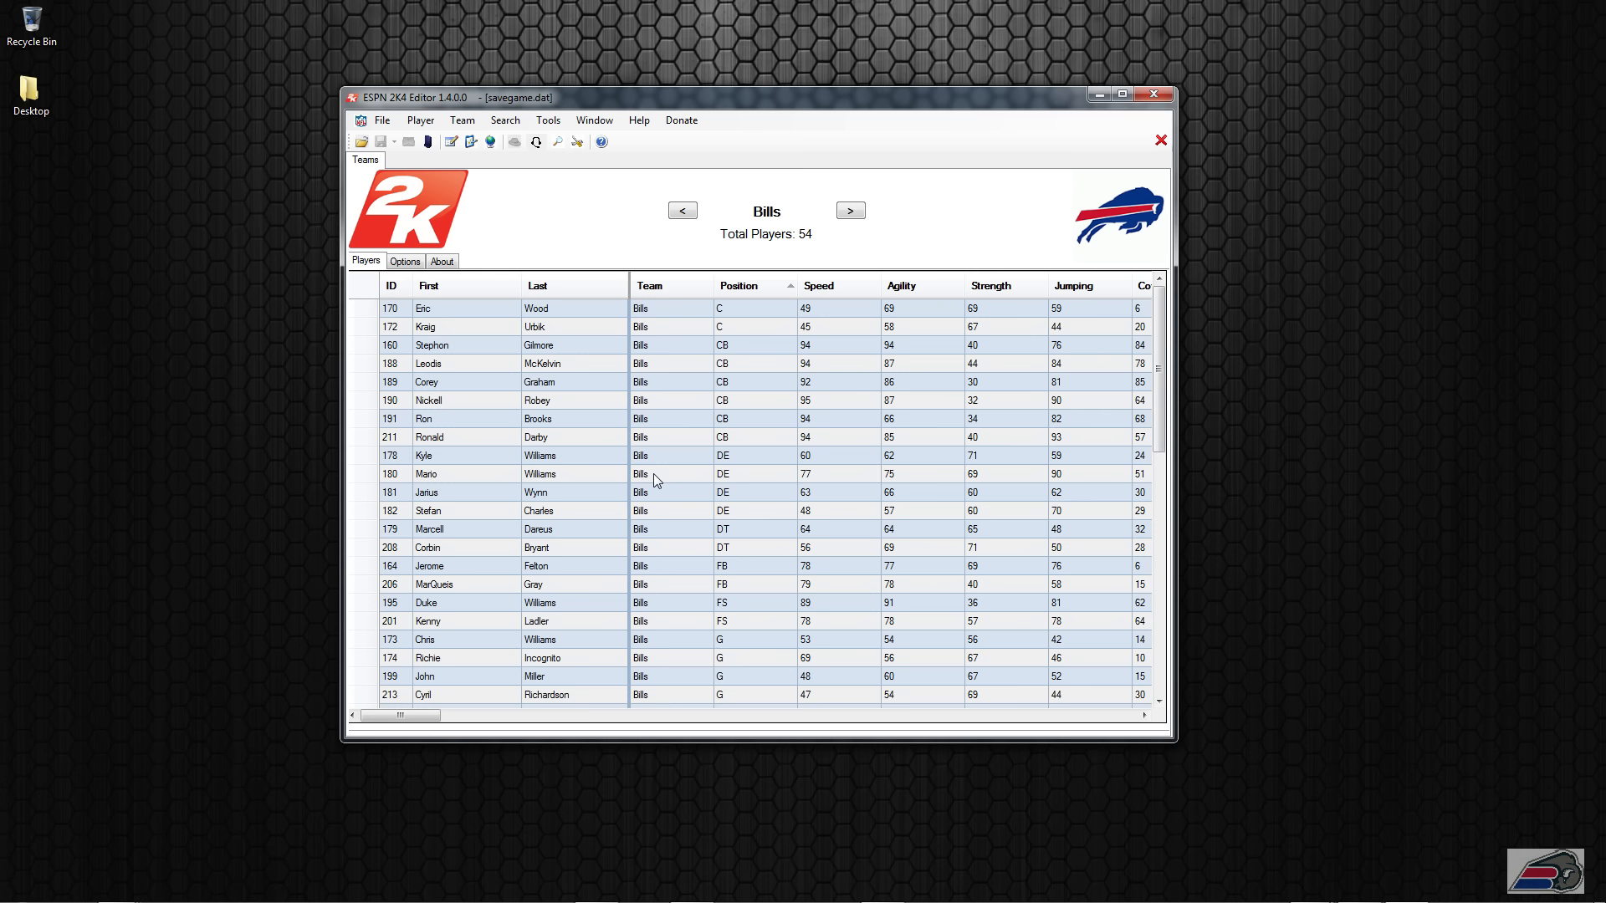
mouse_move(619, 483)
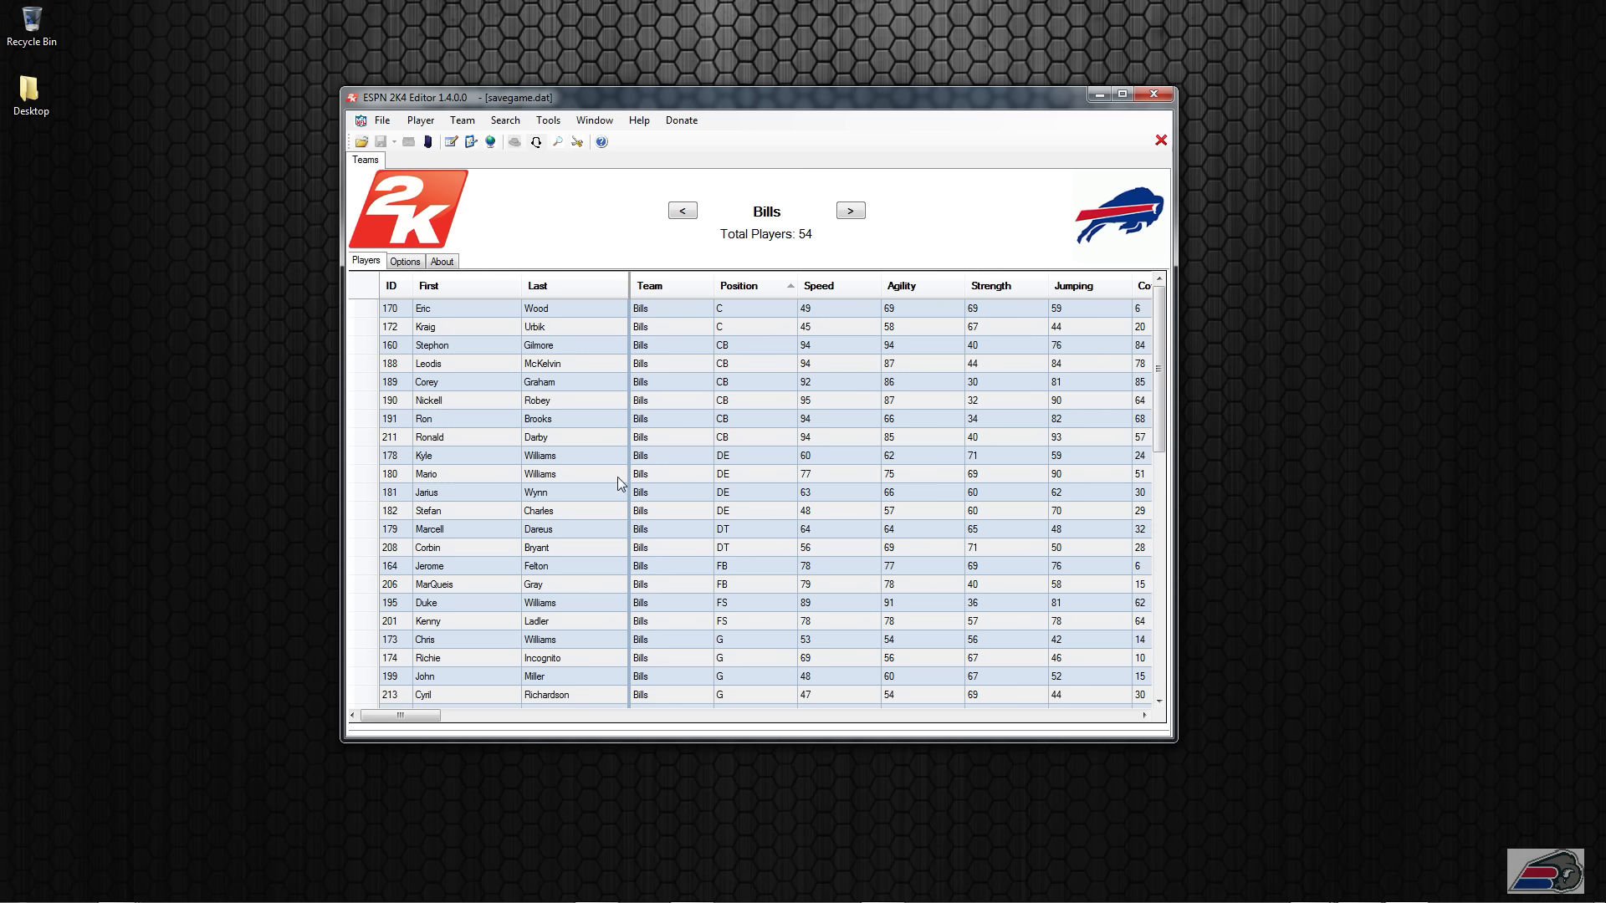
Select Kyle Williams' row and enable the College criterion in Find Player(s)
left_click(539, 455)
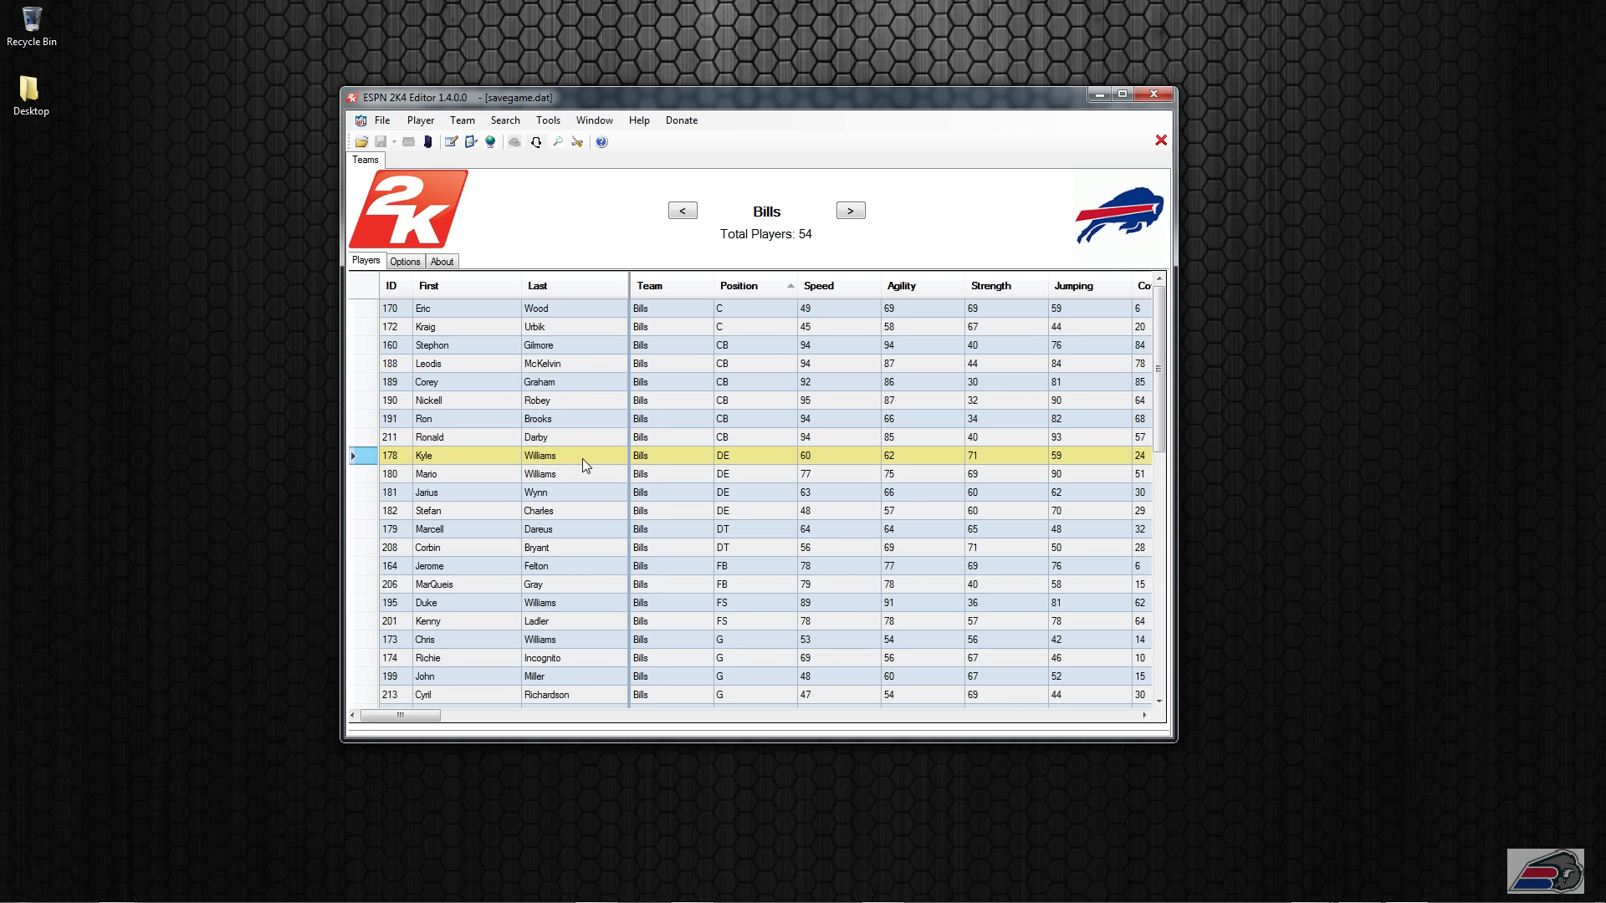
mouse_move(660, 460)
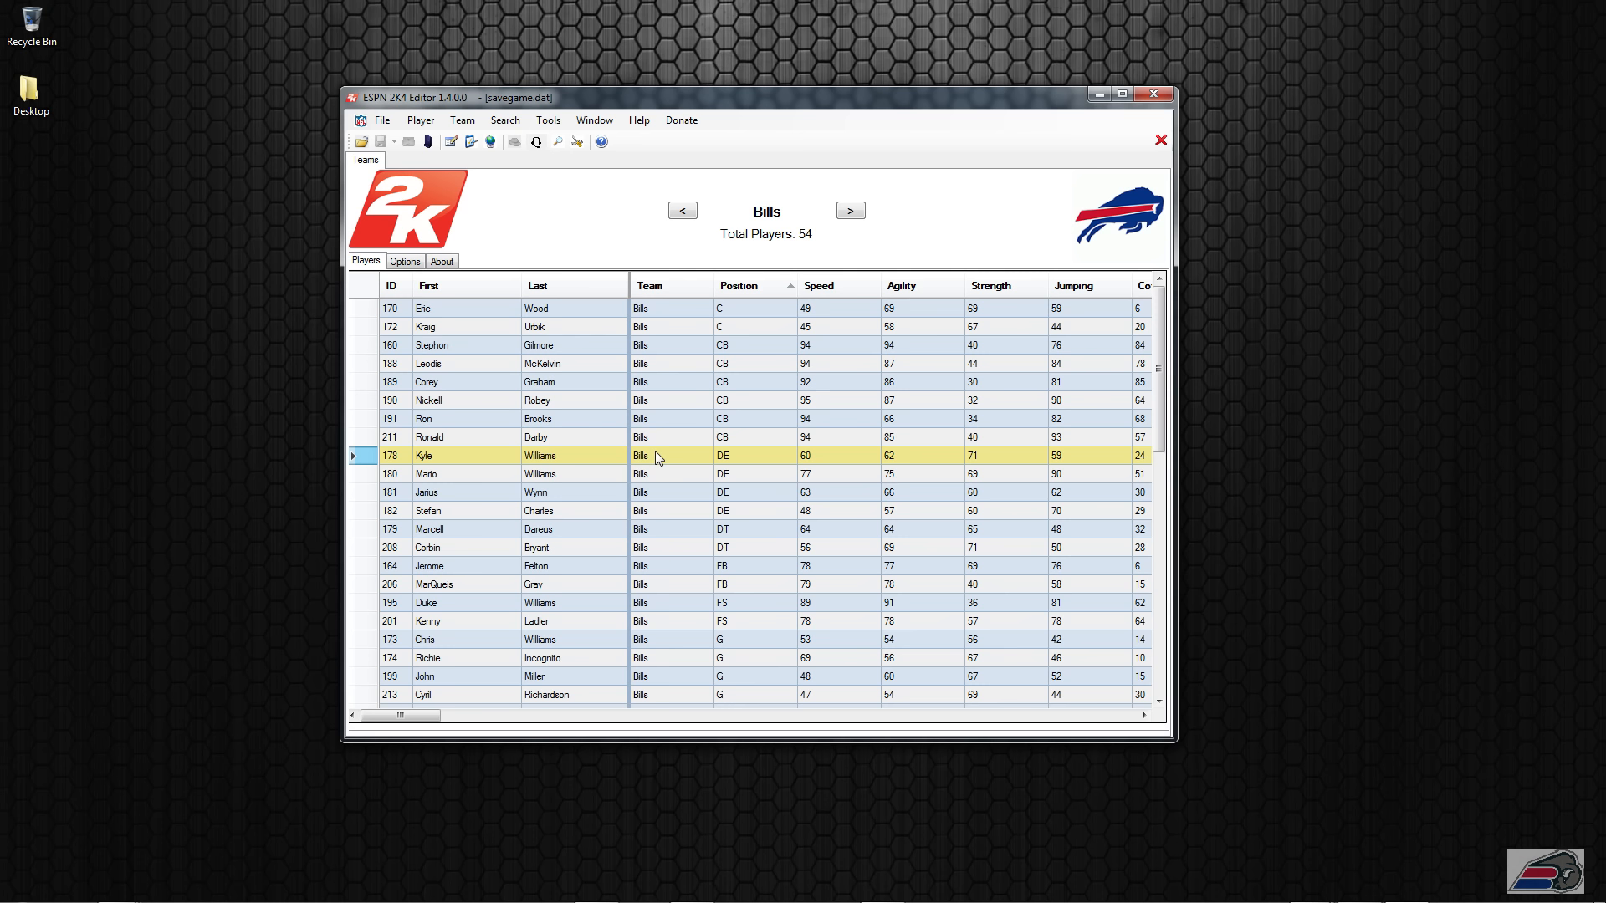
mouse_move(752, 459)
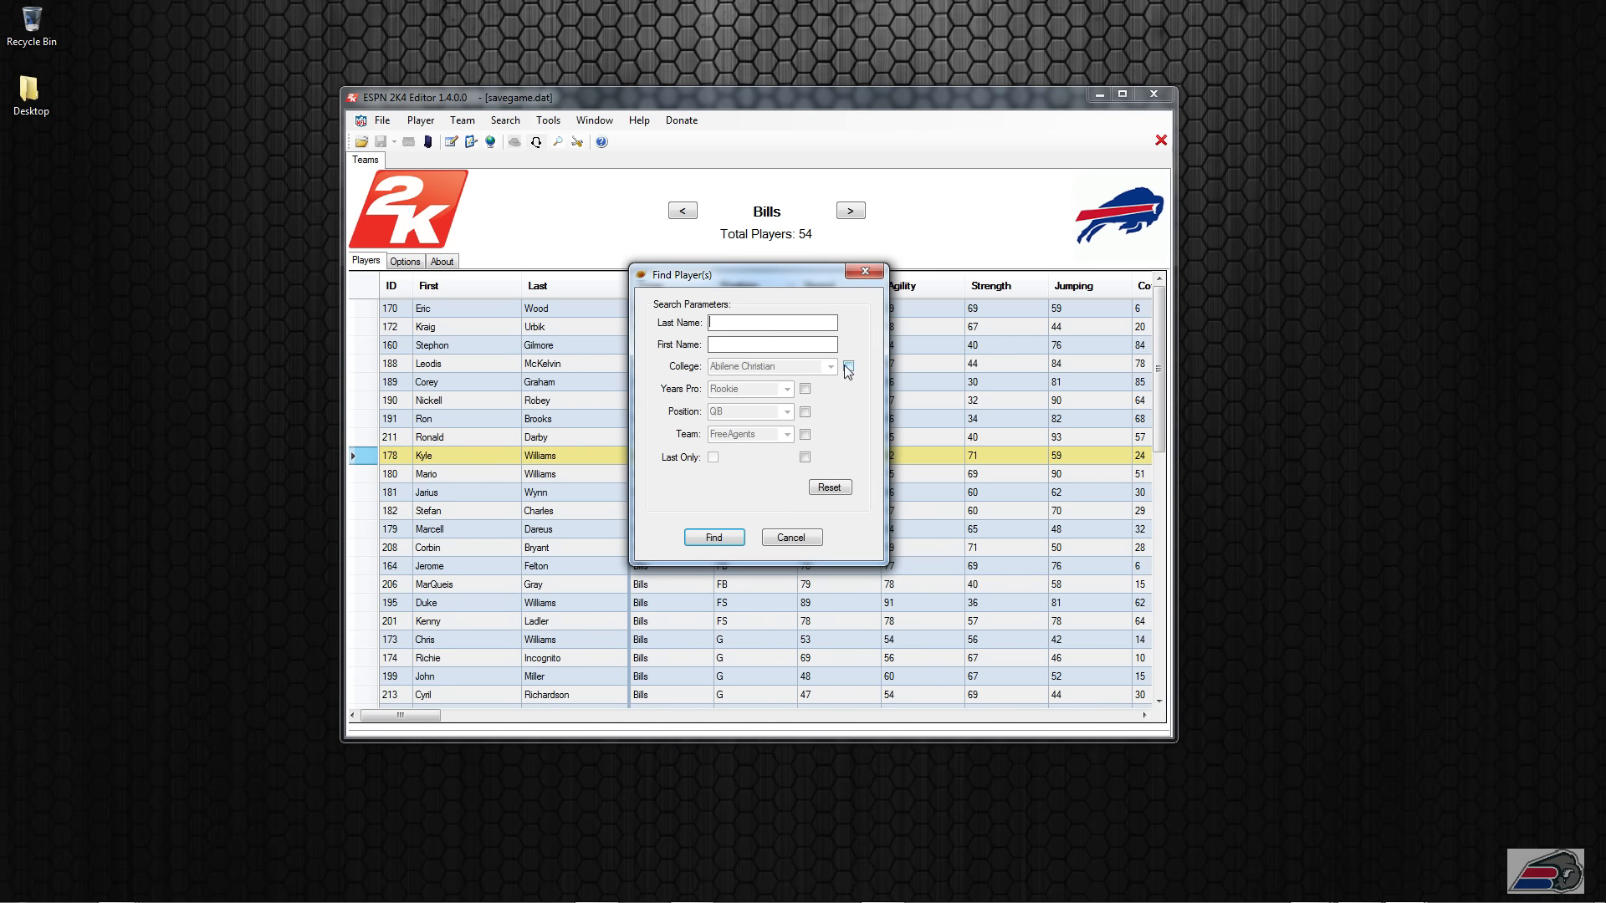
left_click(845, 366)
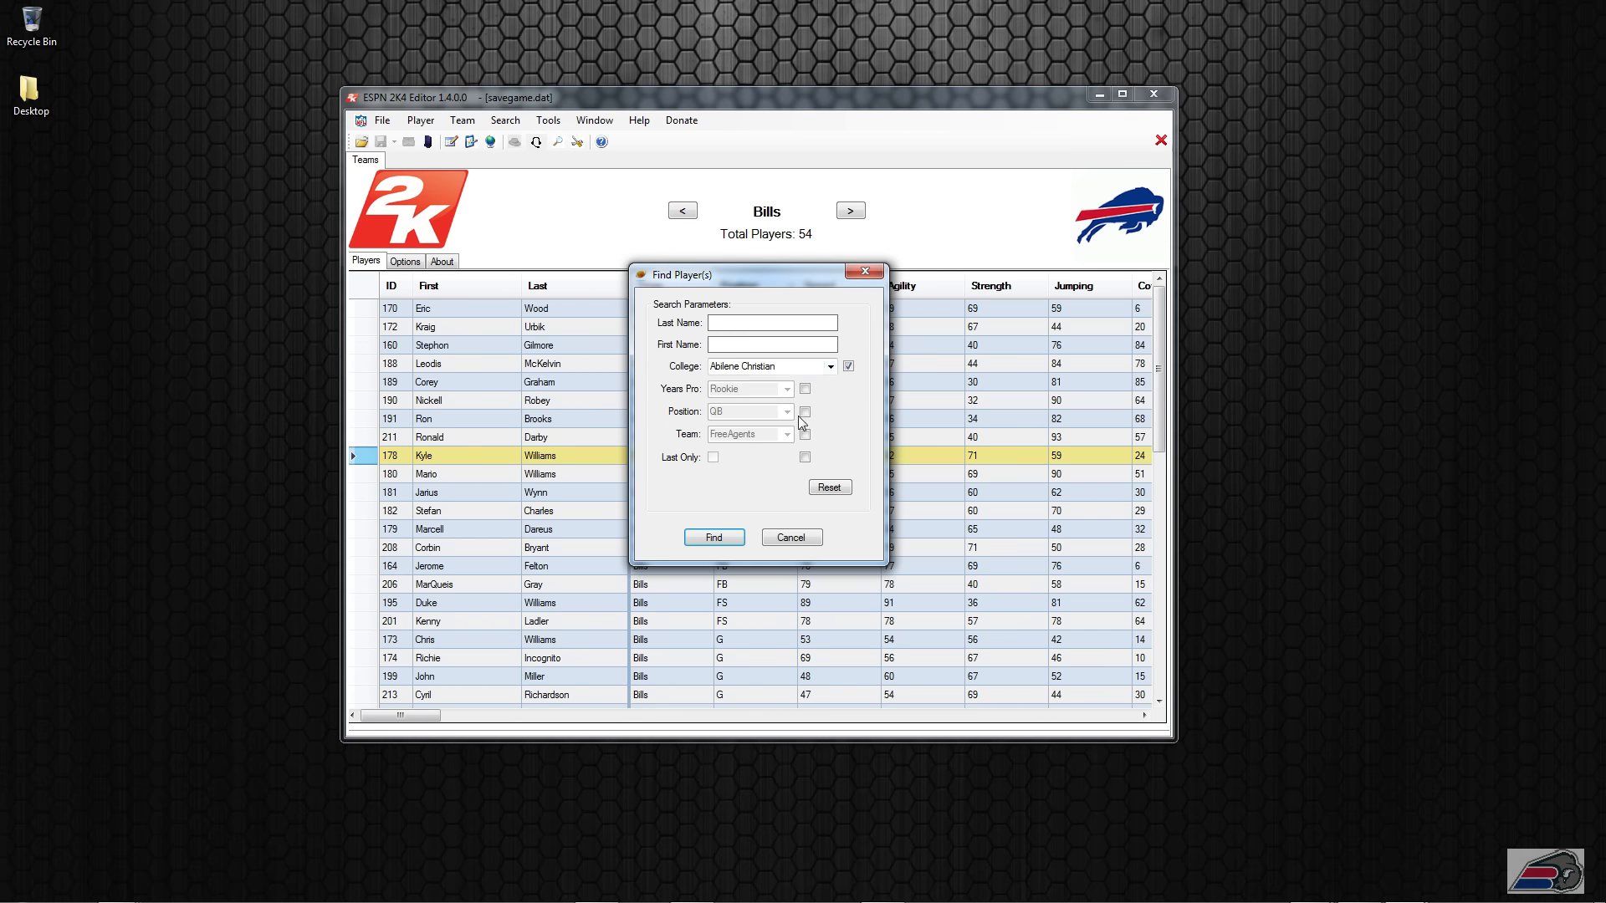